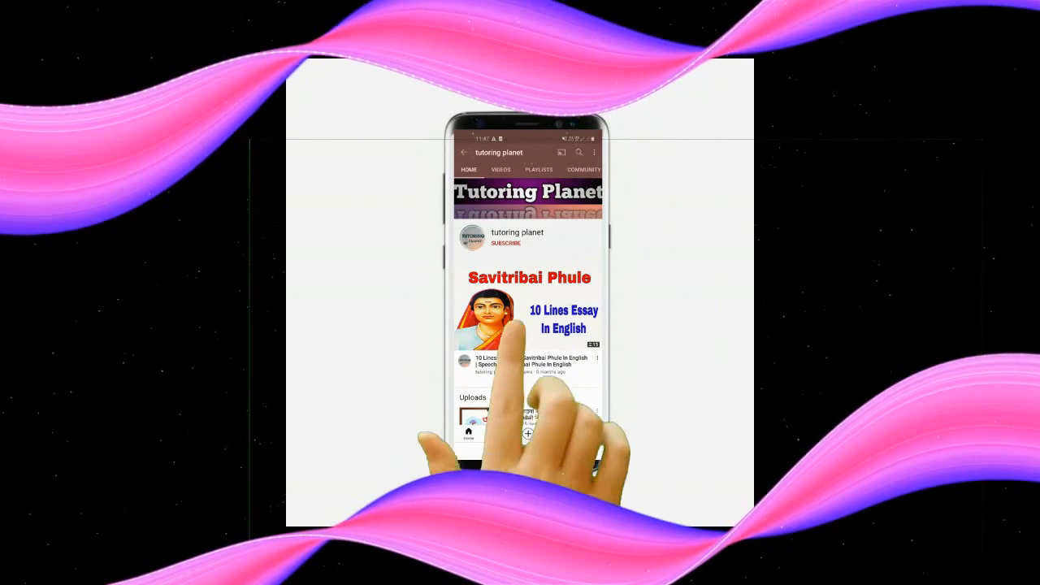
click(506, 243)
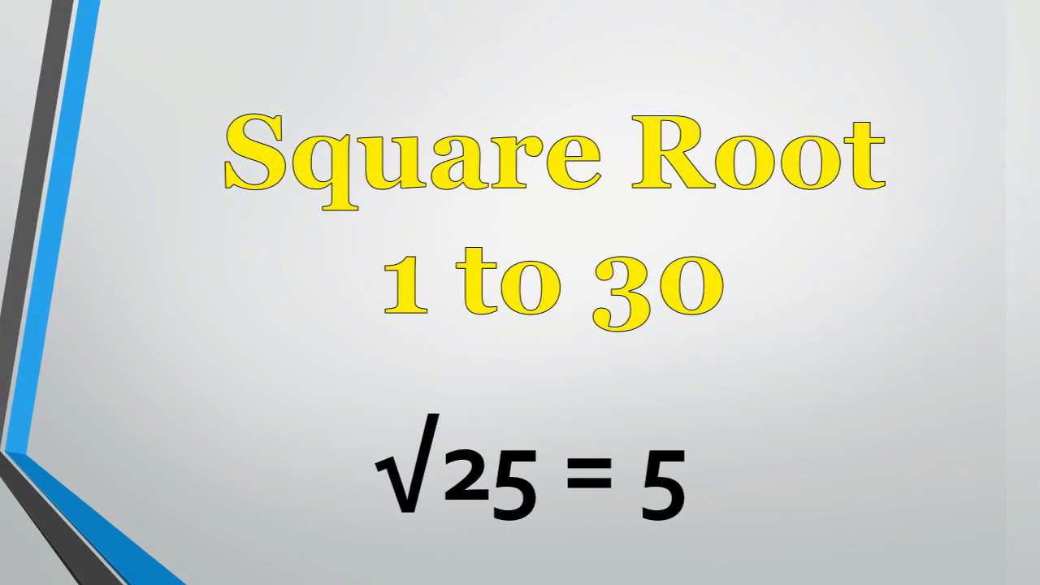
key(Right)
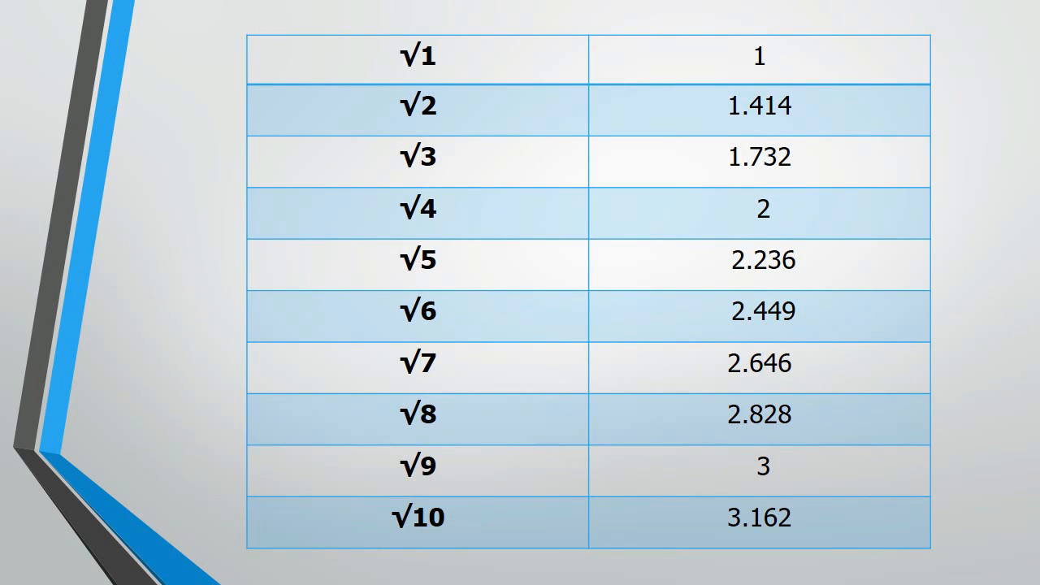